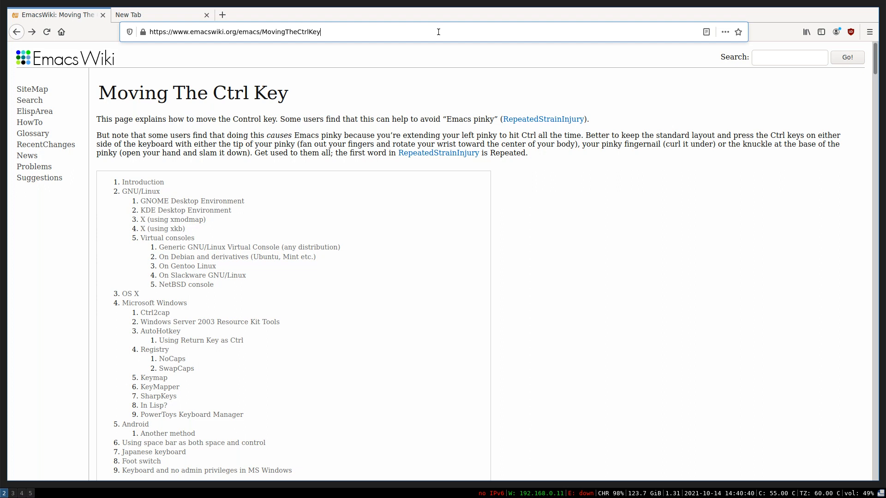
- Show Ctrl+A jumping to the address start and Ctrl+/ selecting all, then reach the terminal
key(ctrl+a)
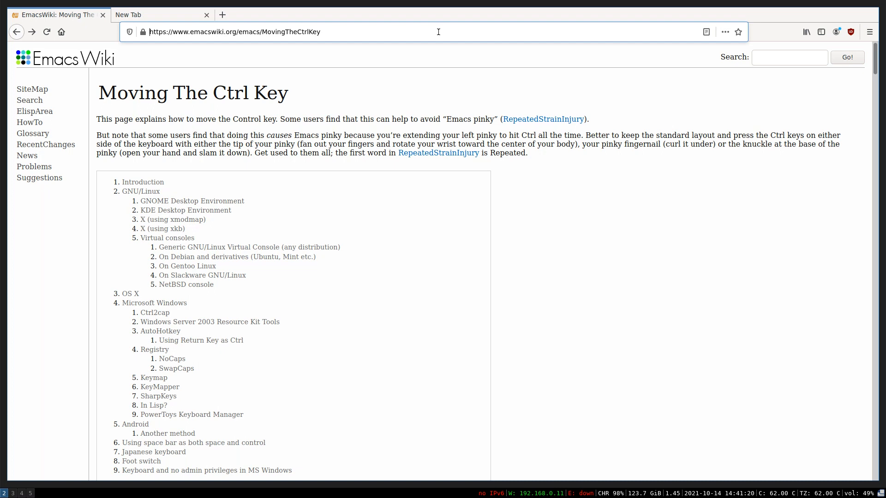
key(ctrl+/)
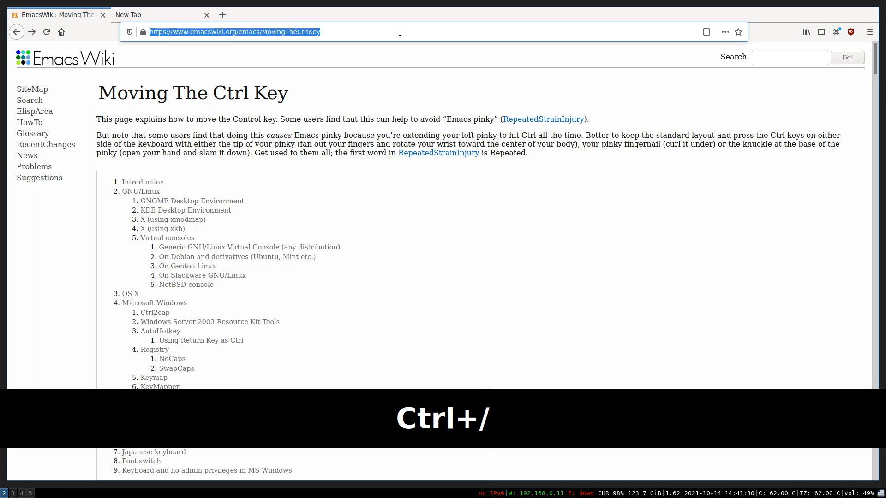
key(ctrl+w)
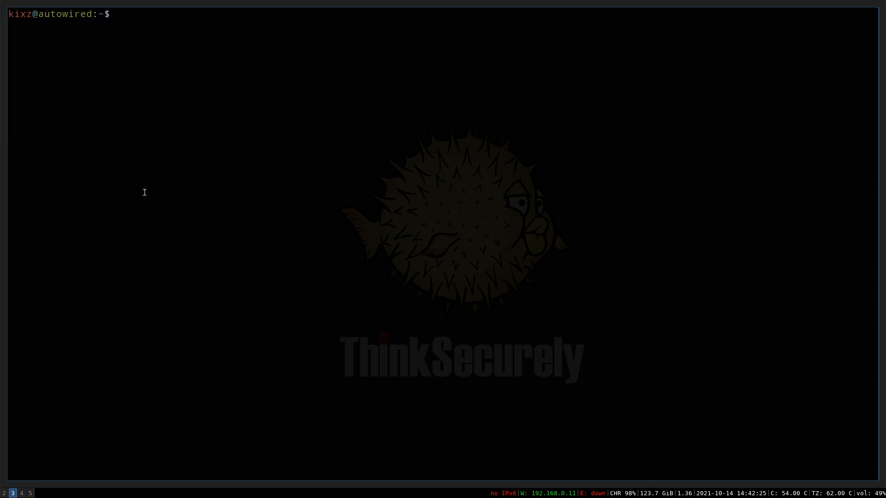
- Create .config/gtk-2.0 and .config/gtk-3.0, then prepare vim gtkrc-2.0 from gtk-2.0
text(mkdir -p .config/gtk-2)
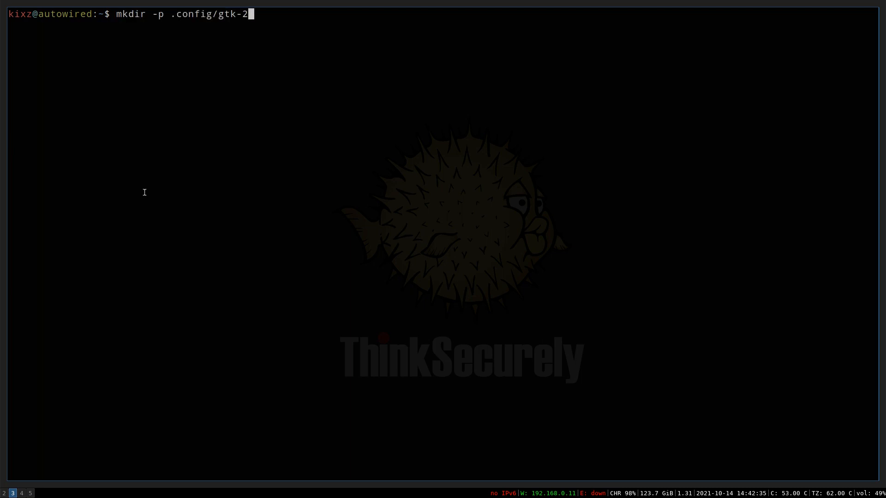
text(.0 .config/gtk-3.0)
text(cd .config/gtk-2.0/)
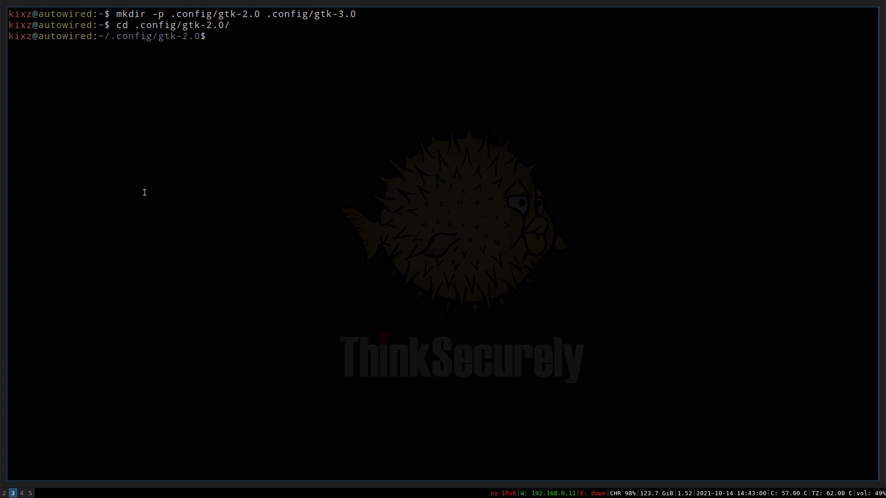
text(vim gtkrc-2.0)
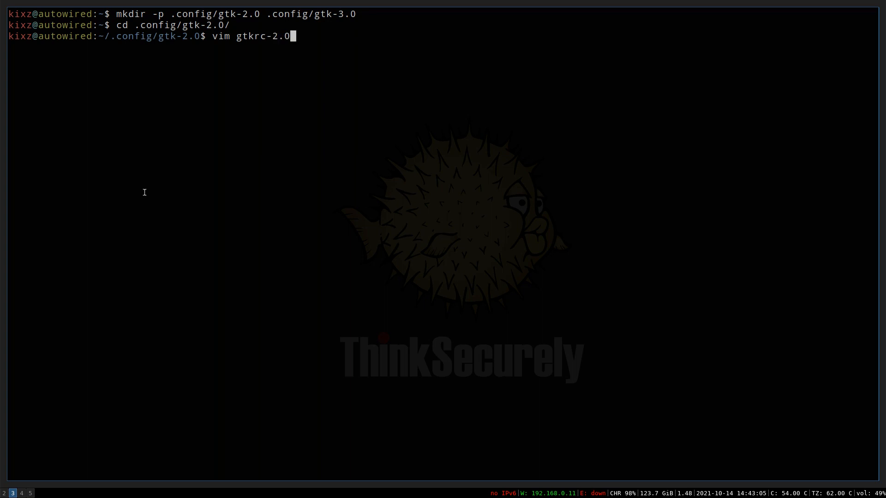
- Write gtk-key-theme-name="Default" into gtkrc-2.0 and save it
key(Return)
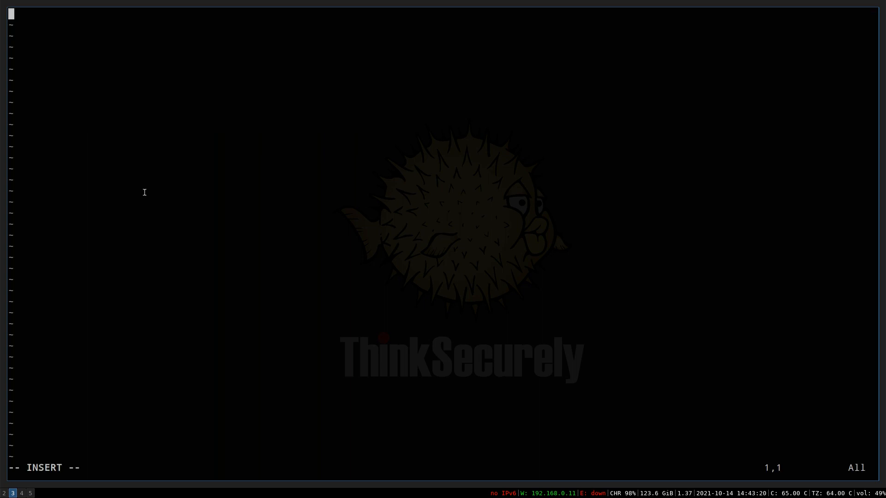
text(gtk-key-theme-name="Defau)
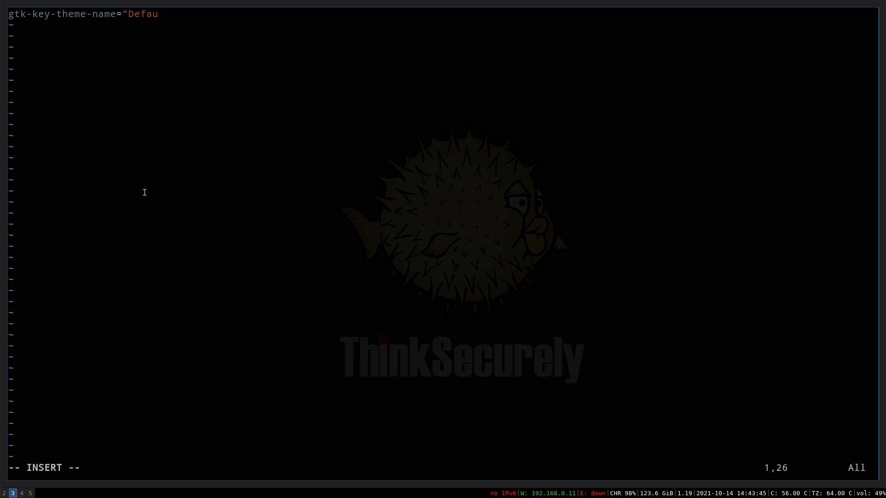
text(lt")
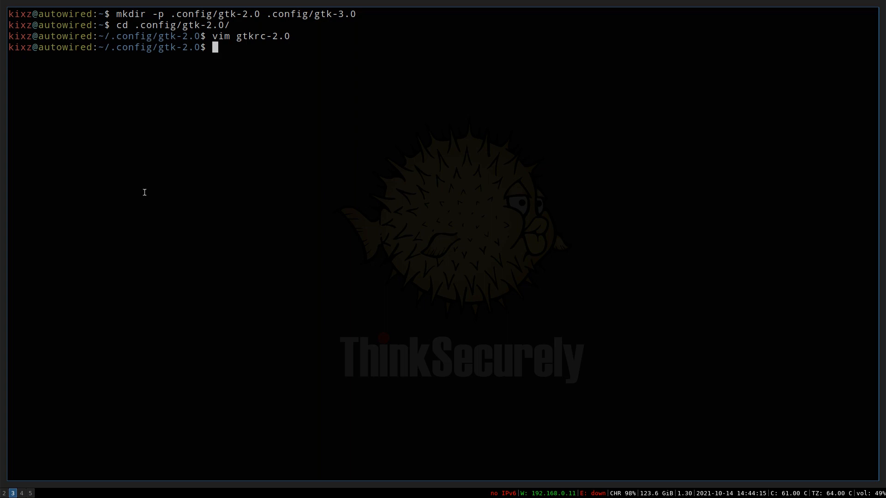
- In gtk-3.0, add [Settings] with gtk-key-theme-name=Default to settings.ini and save
text(cd ../gtk-3.0/)
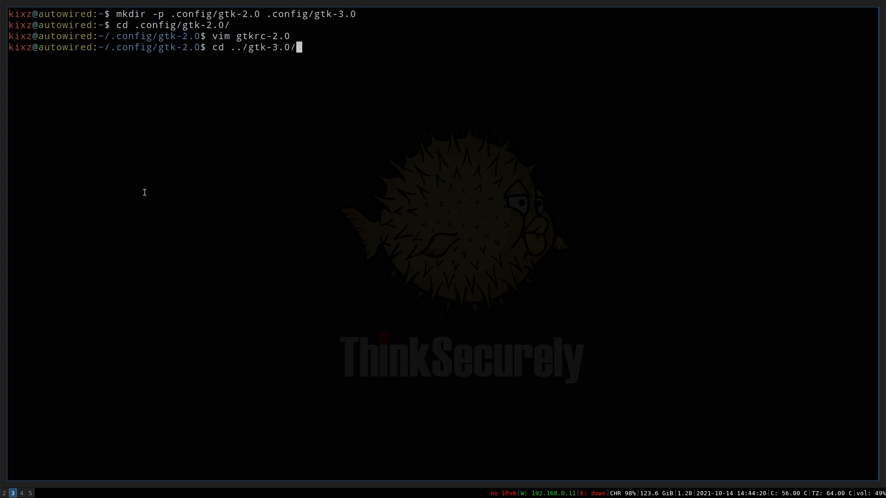
text(vim)
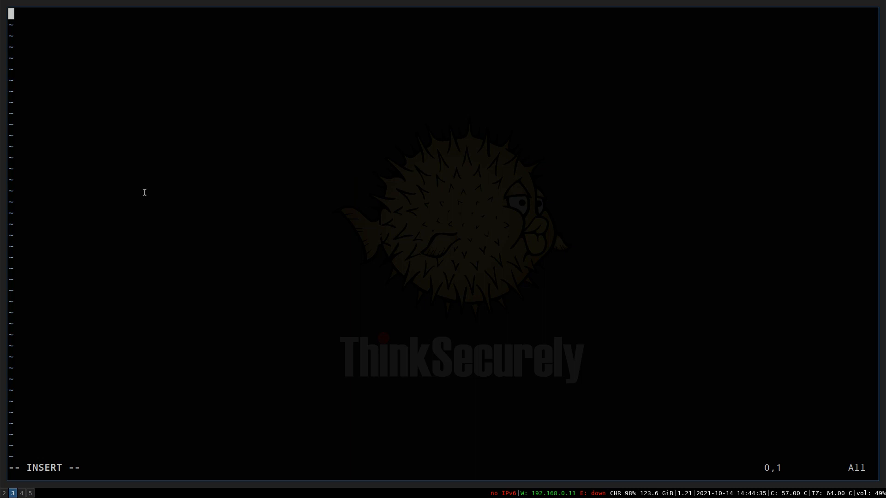
text([Settings])
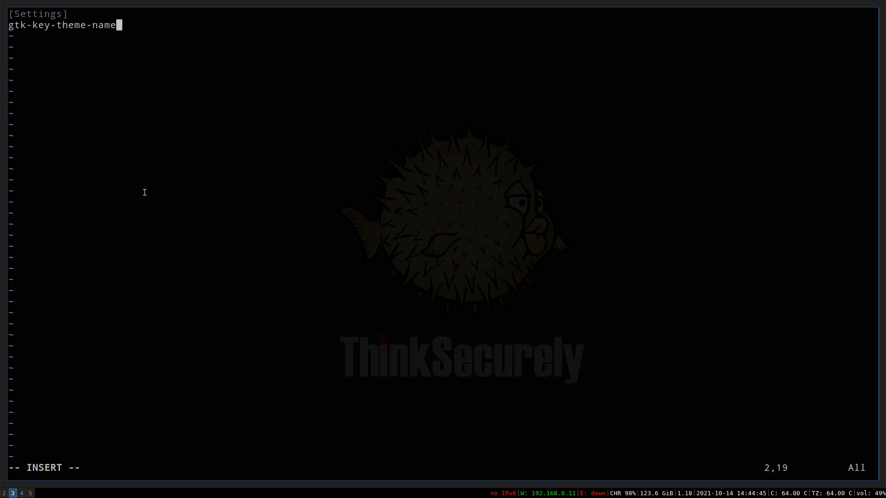
text(=Def)
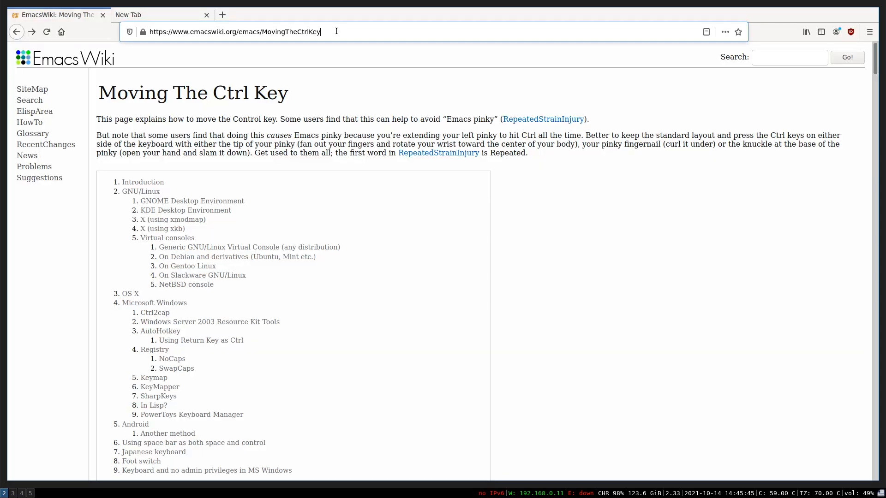
- Select the whole EmacsWiki URL with Ctrl+A, then close its tab with Ctrl+W
key(ctrl+a)
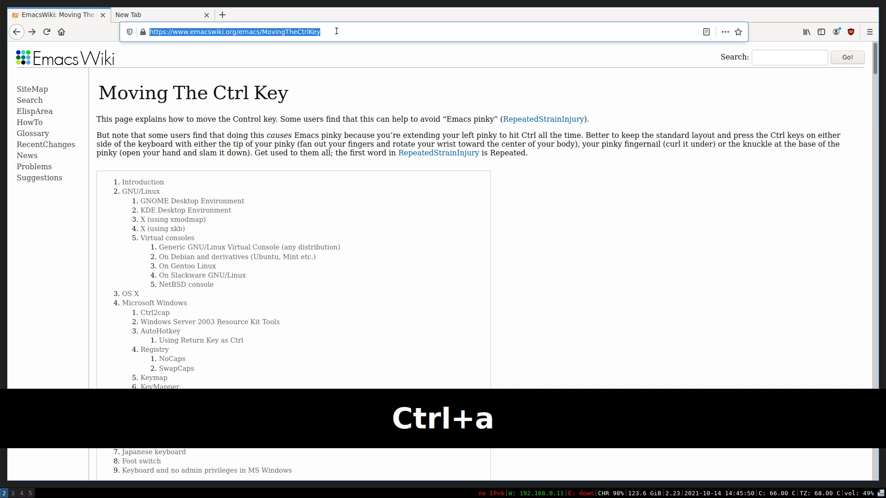
key(ctrl+w)
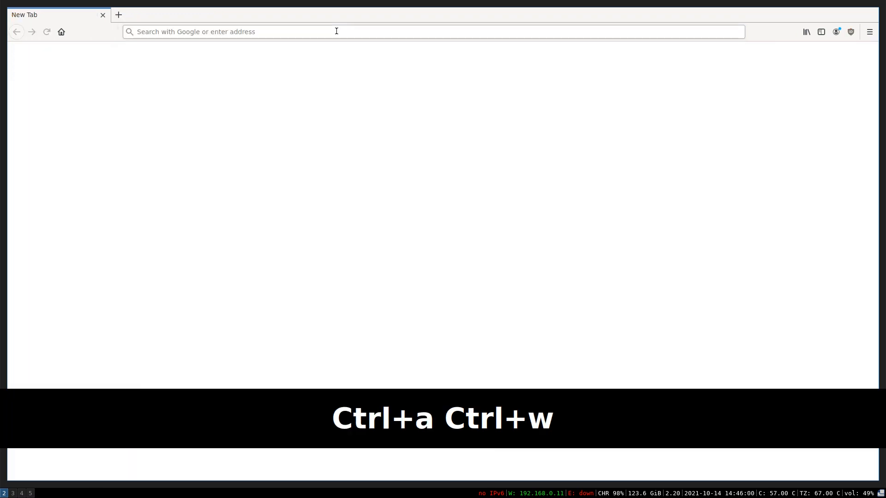